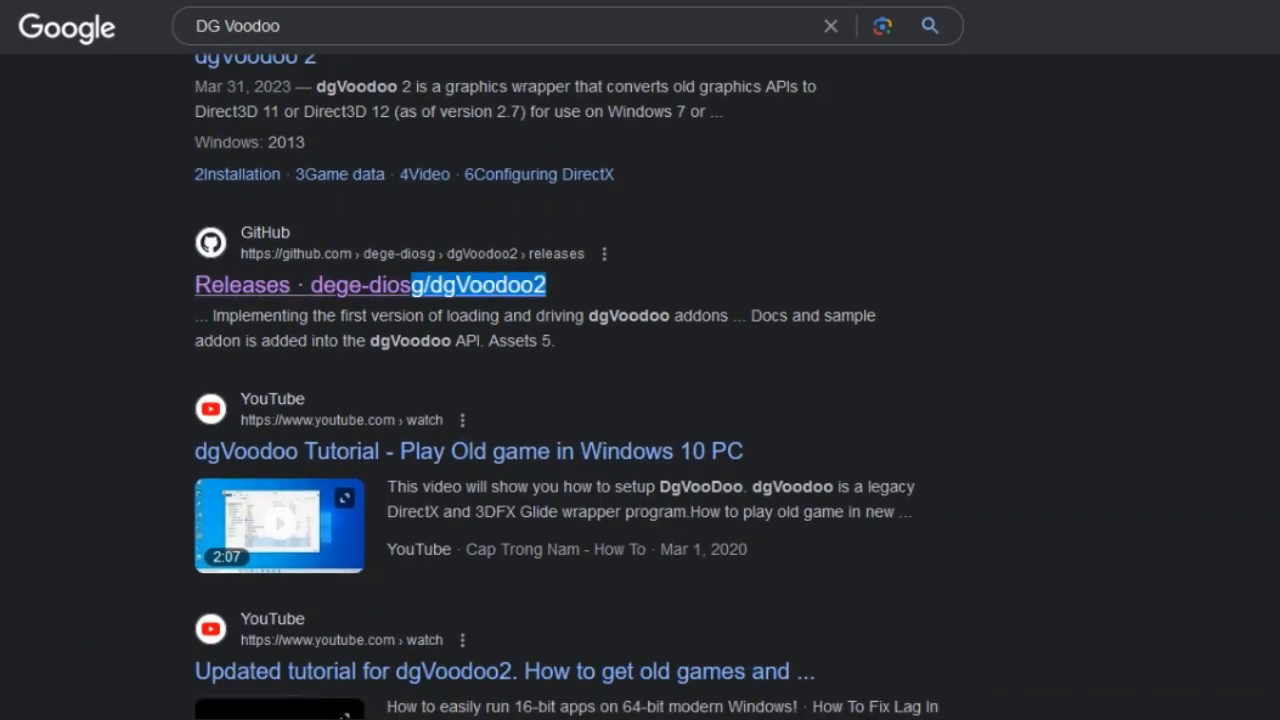
Step: Download dgVoodoo2_8_2.zip from the dgVoodoo2 GitHub releases assets
left_click(242, 285)
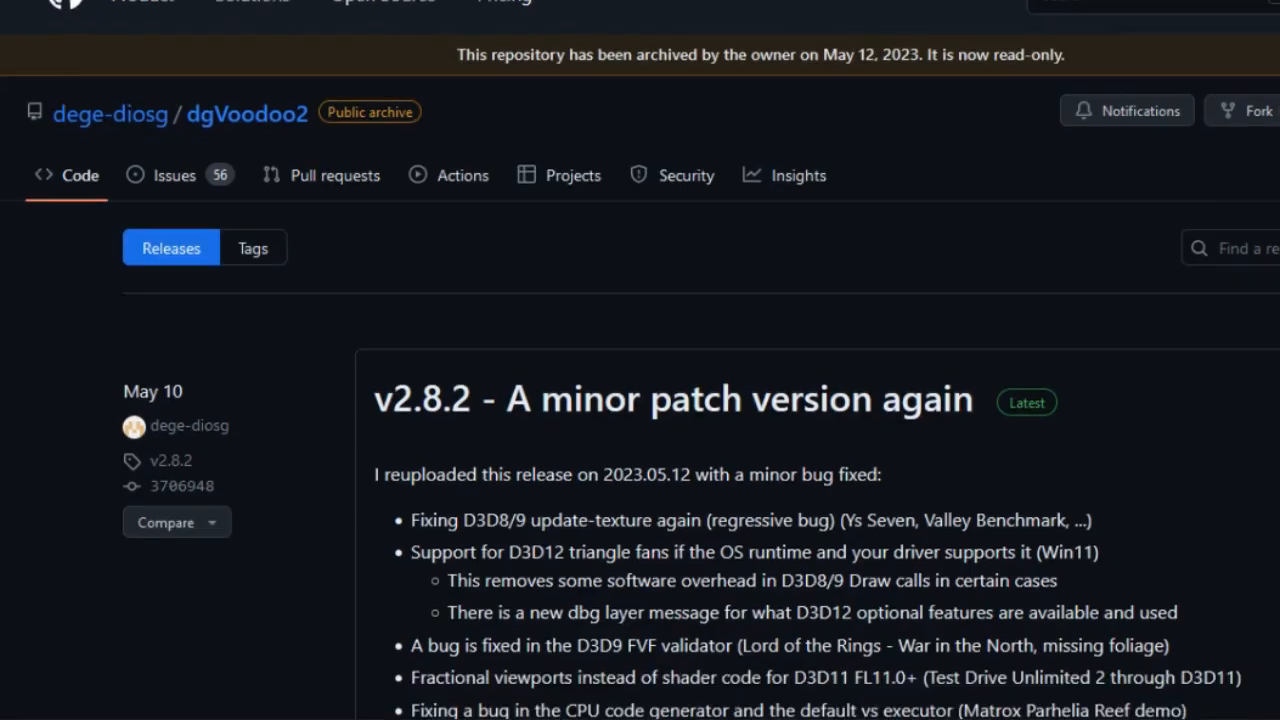
scroll("down", 3)
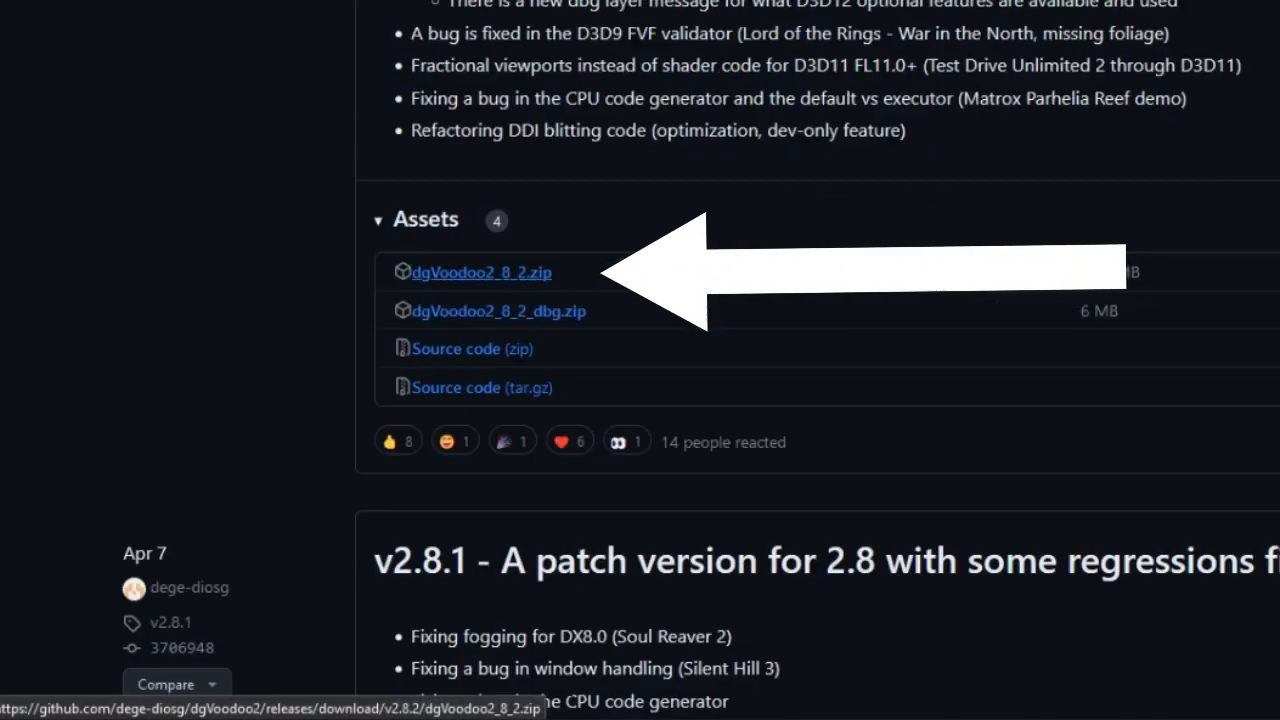
left_click(481, 272)
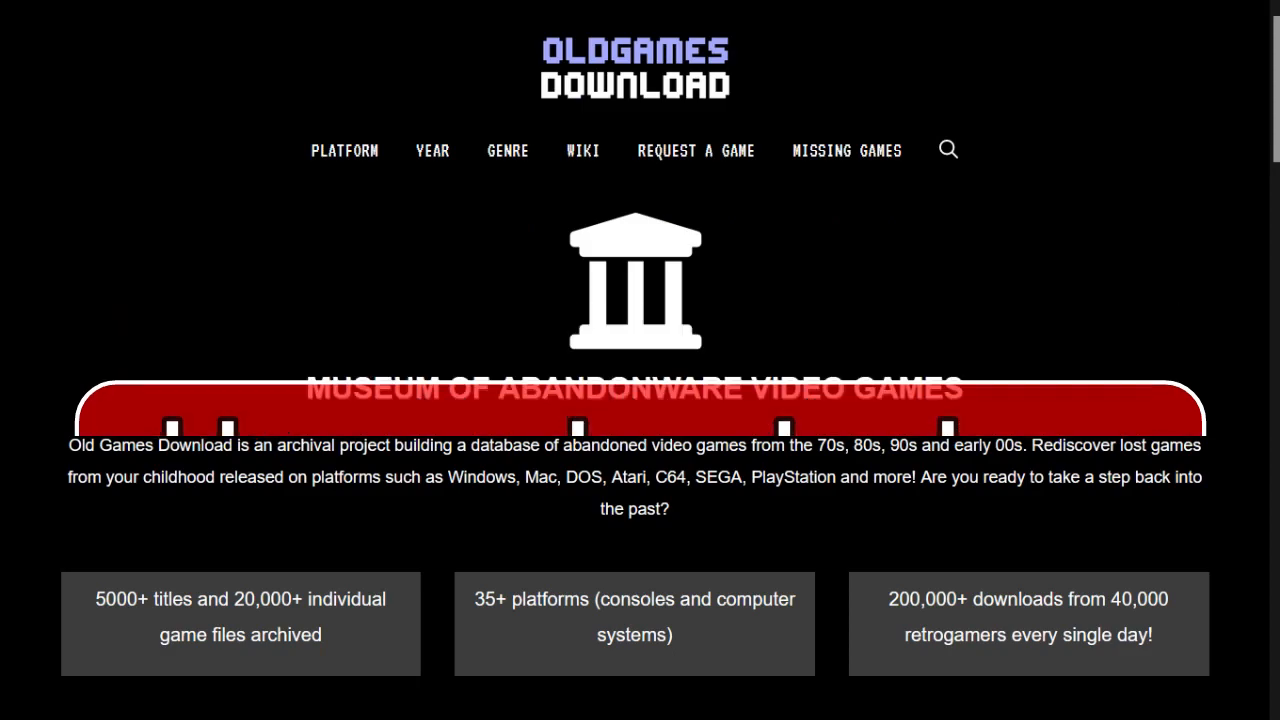
Step: Search the site for I.G.I and start downloading Project IGI I'm Going In.rar
type("I.G.I")
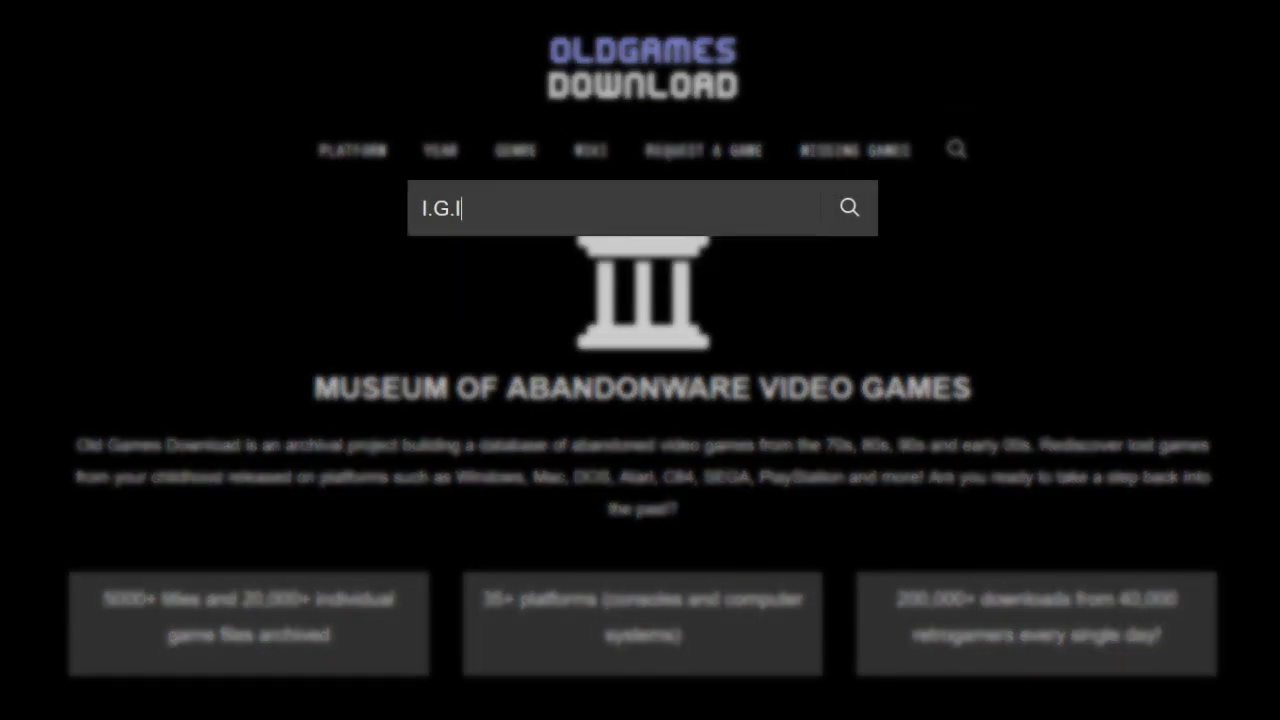
left_click(848, 208)
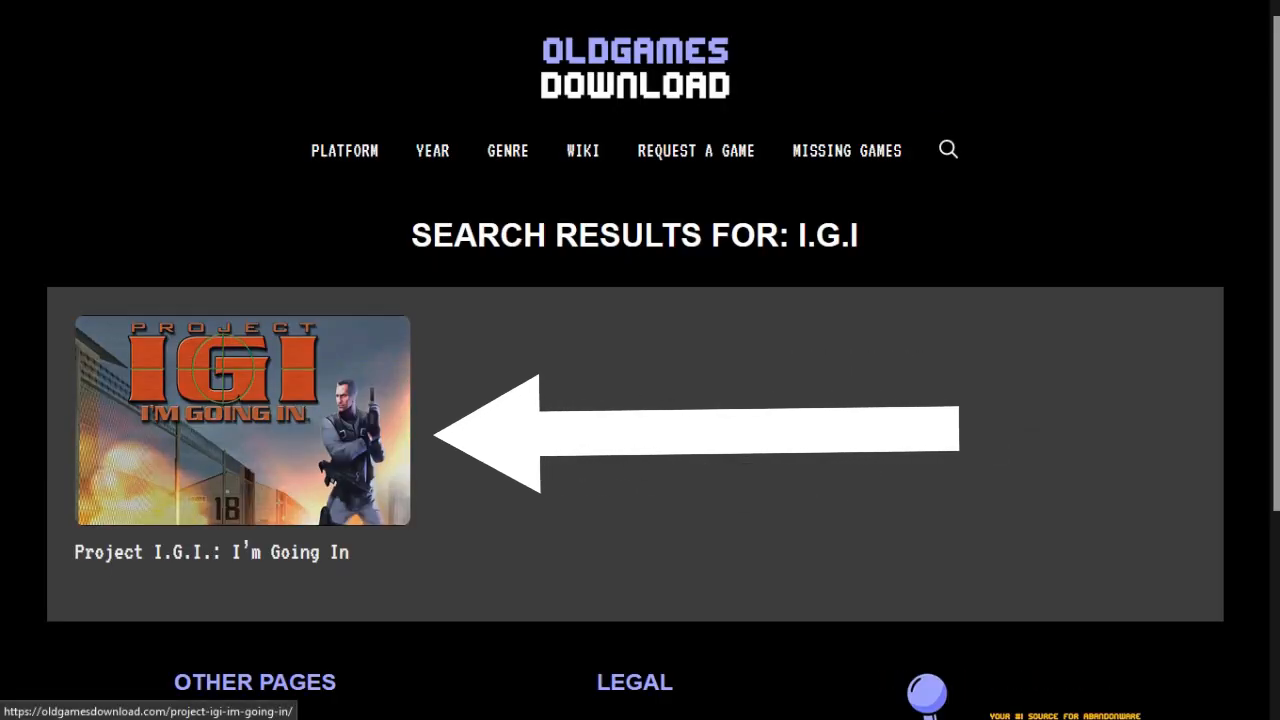
left_click(241, 420)
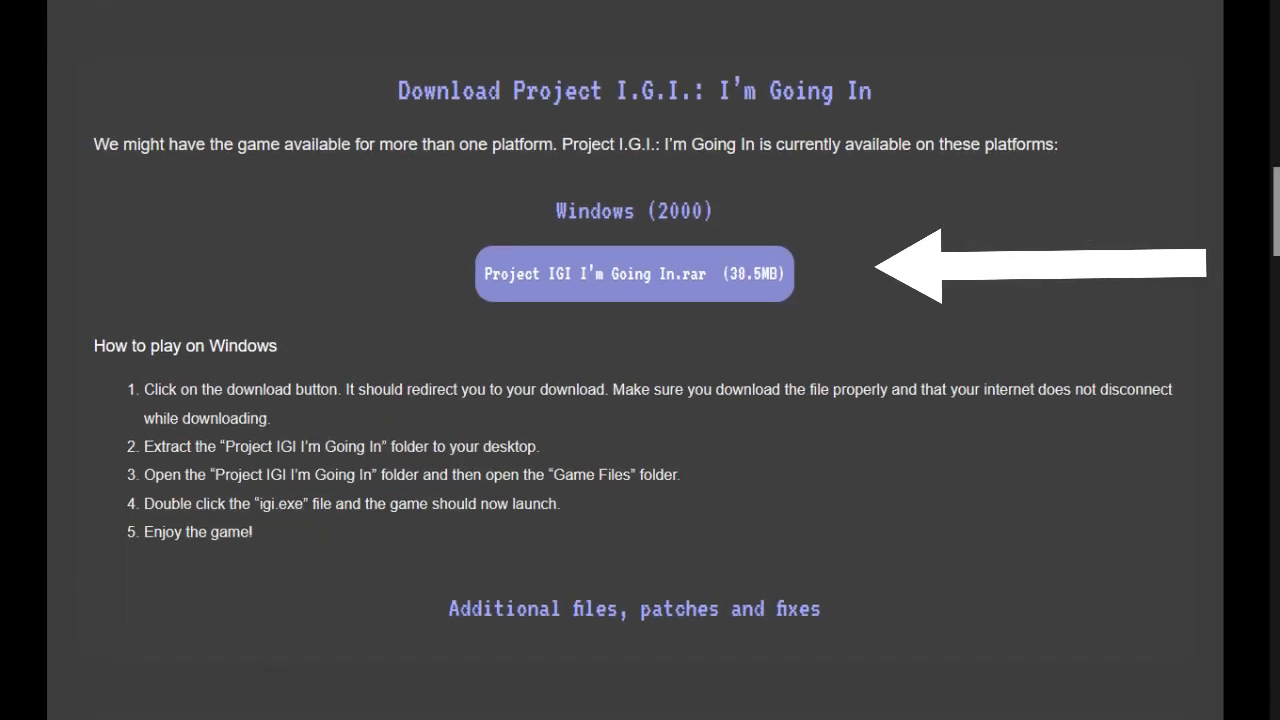
left_click(633, 273)
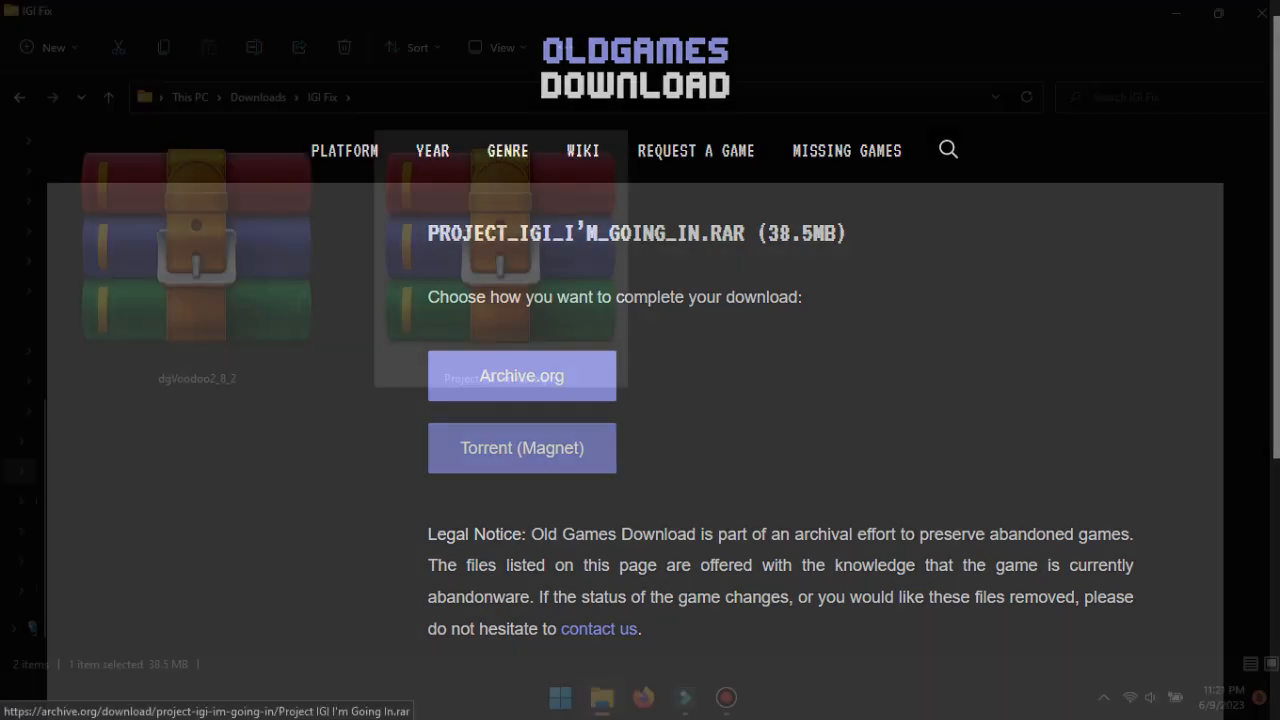
Step: Extract the Project IGI rar with WinRAR to its own folder and browse into Game Files
right_click(500, 260)
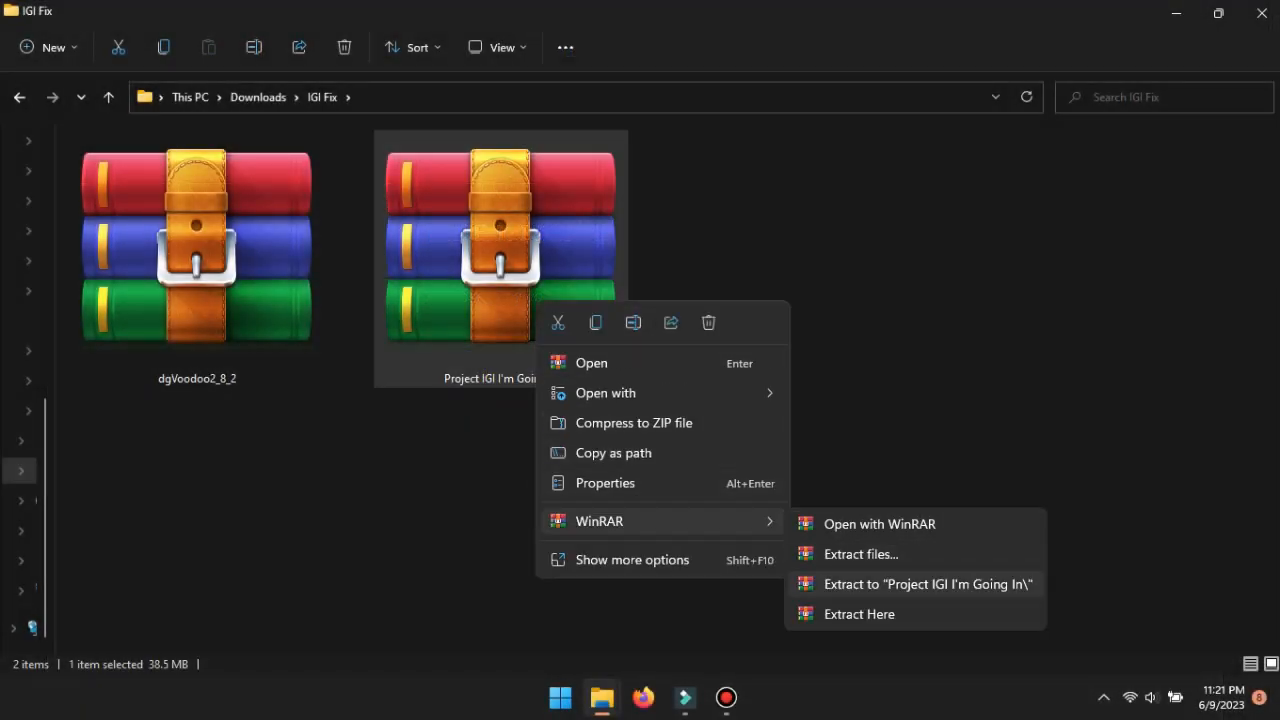
left_click(927, 583)
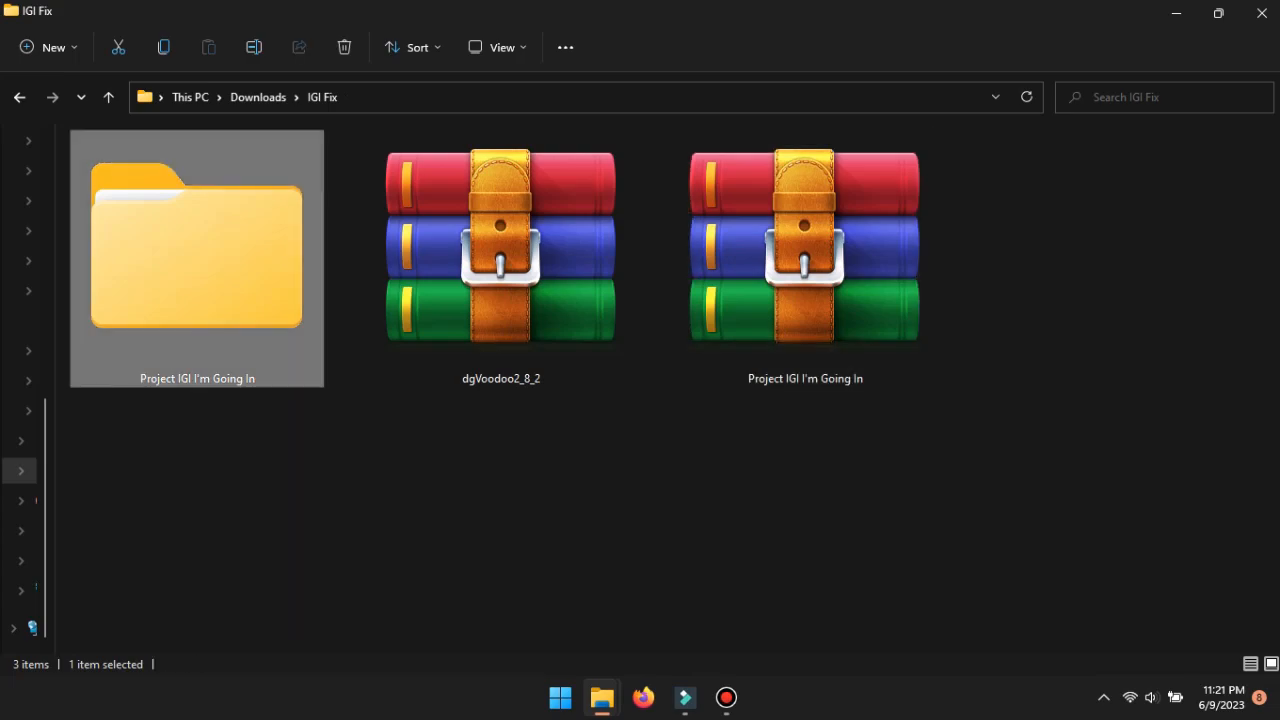
double_click(197, 240)
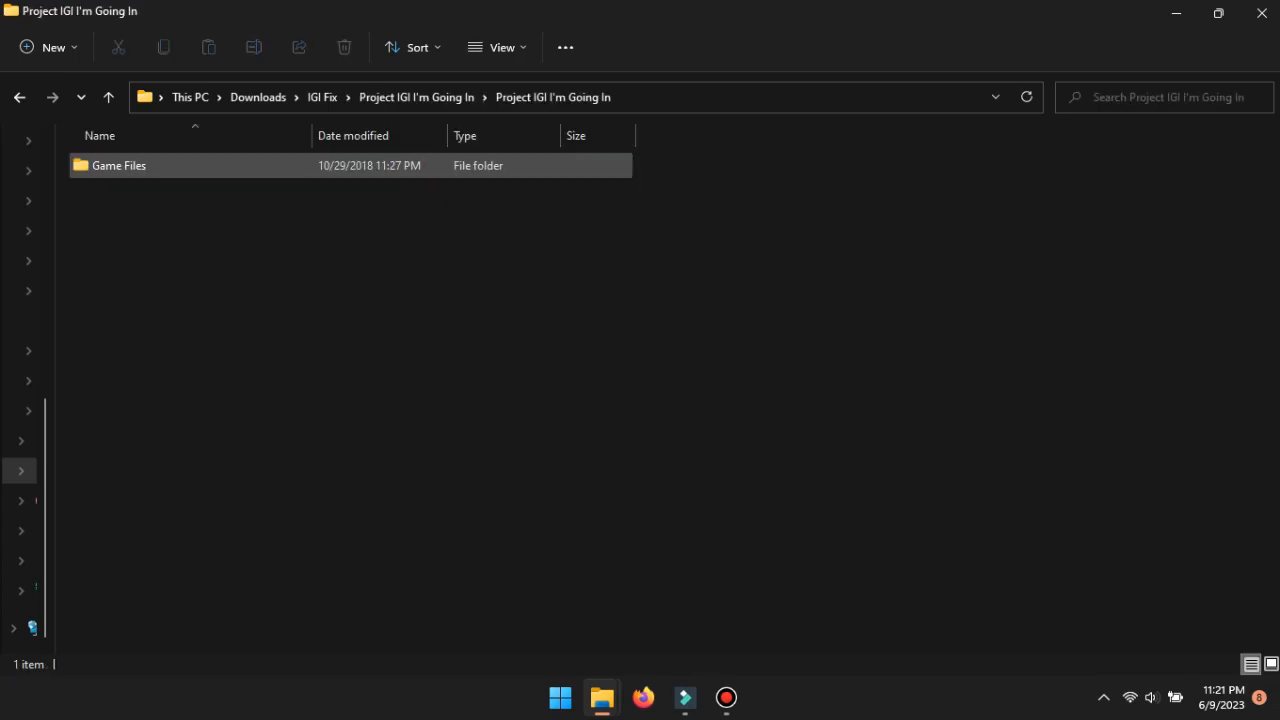
double_click(118, 165)
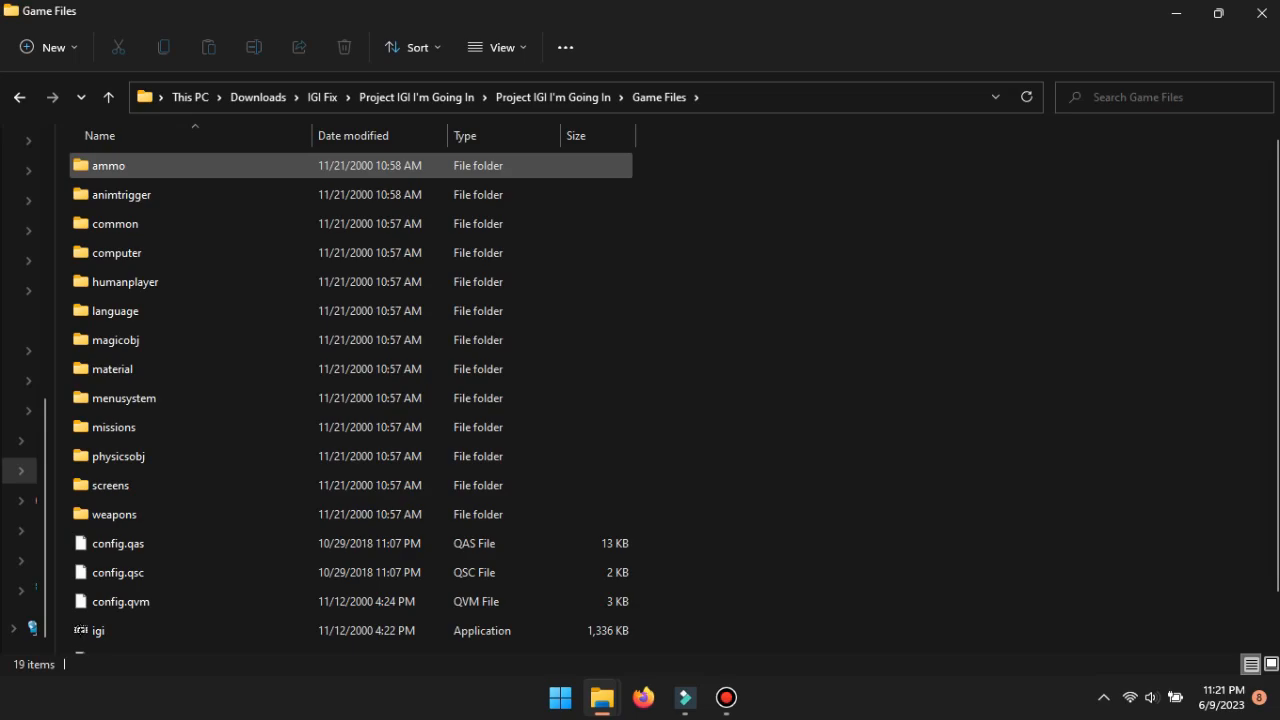
scroll("down", 3)
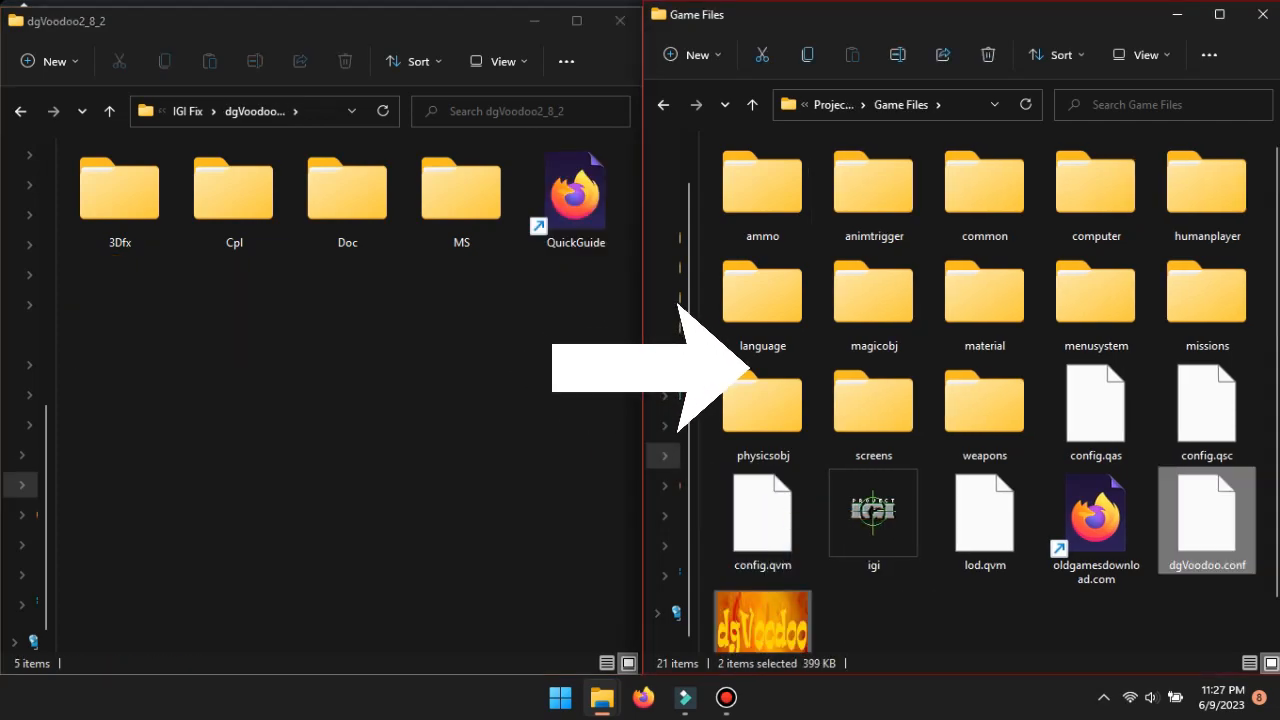
Step: Copy the D3D8, D3D9, D3DImm and DDraw DLLs from dgVoodoo MS\x86 into Game Files
left_click(461, 188)
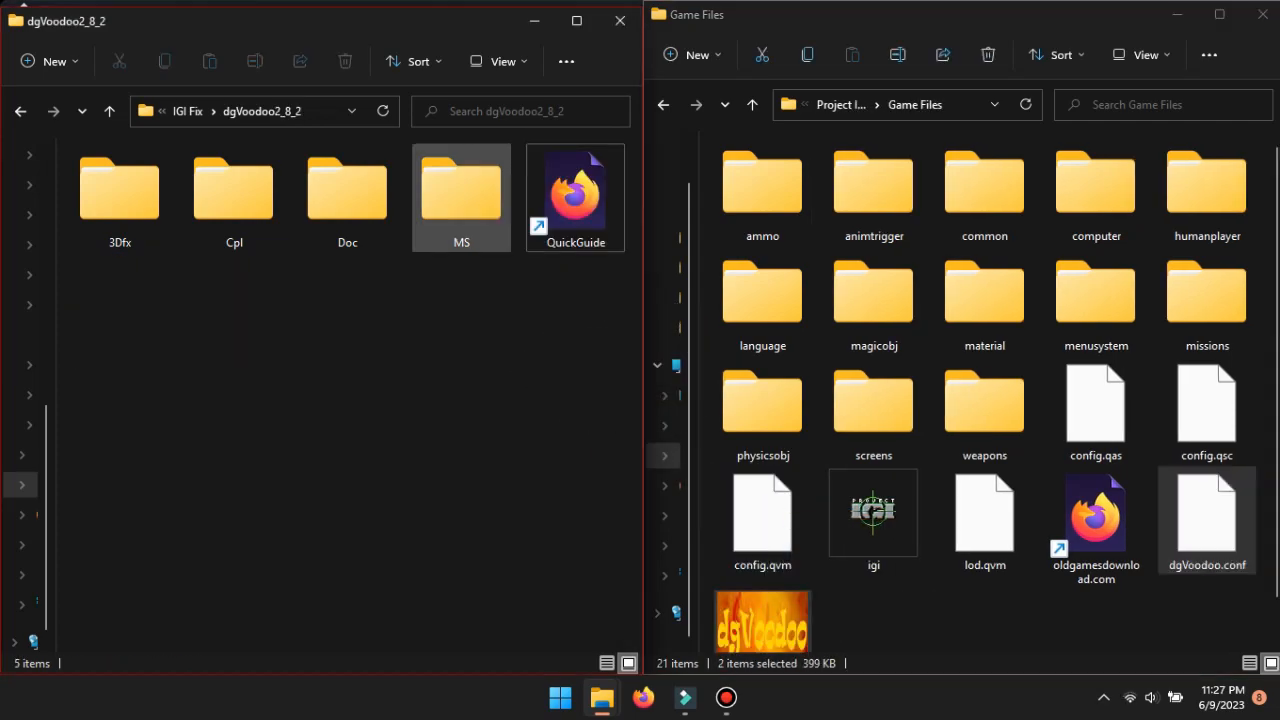
double_click(461, 185)
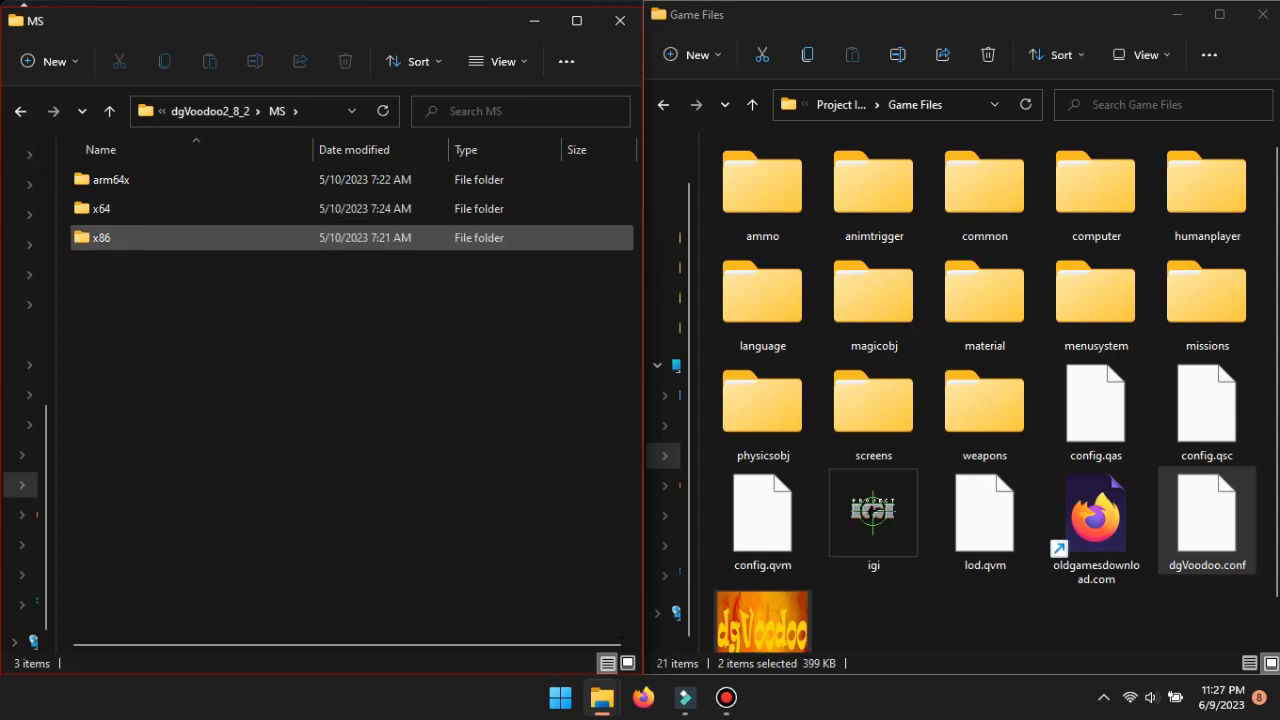
double_click(102, 237)
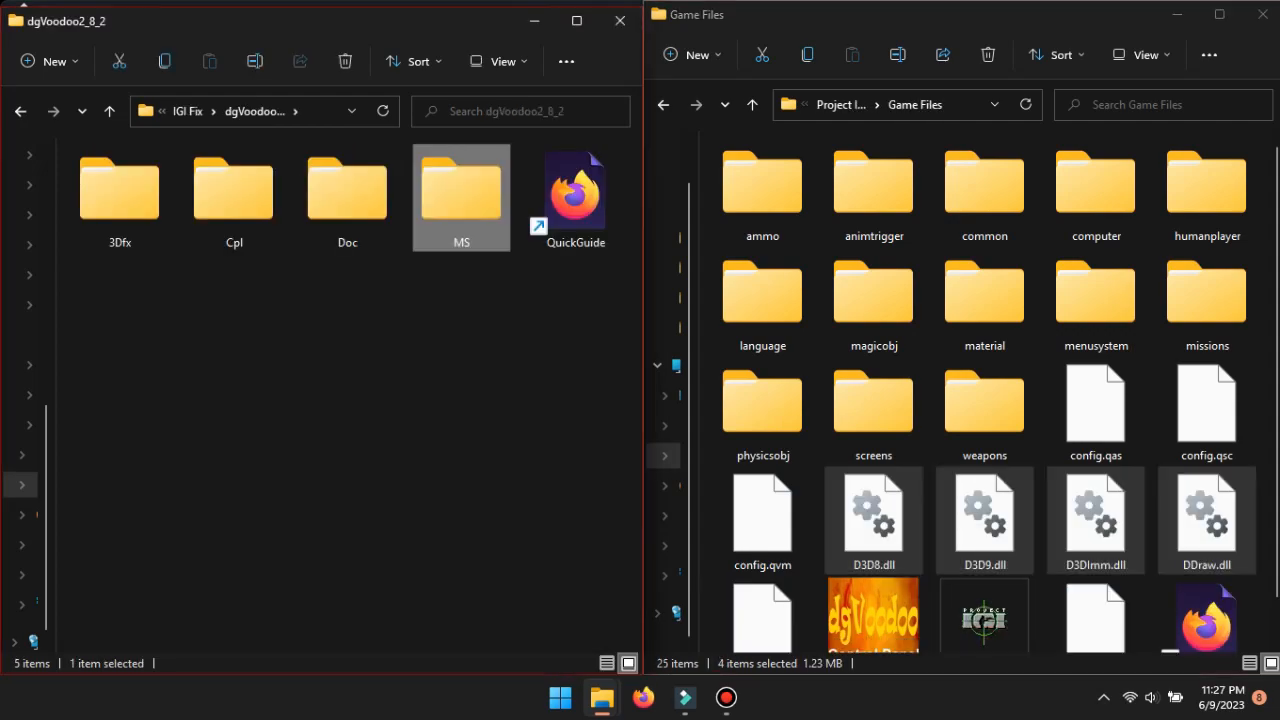
left_click(119, 190)
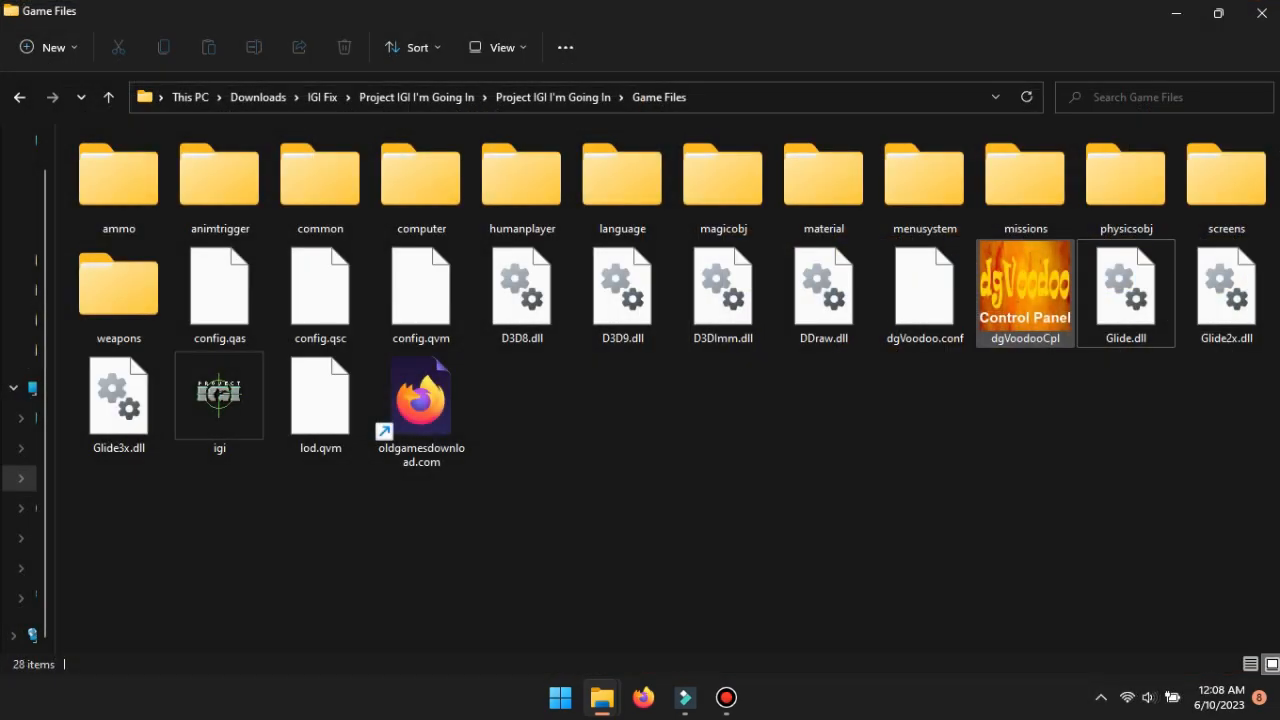
Step: Run dgVoodooCpl as administrator and set Output API to Direct3D 11 MS WARP (software)
right_click(1024, 290)
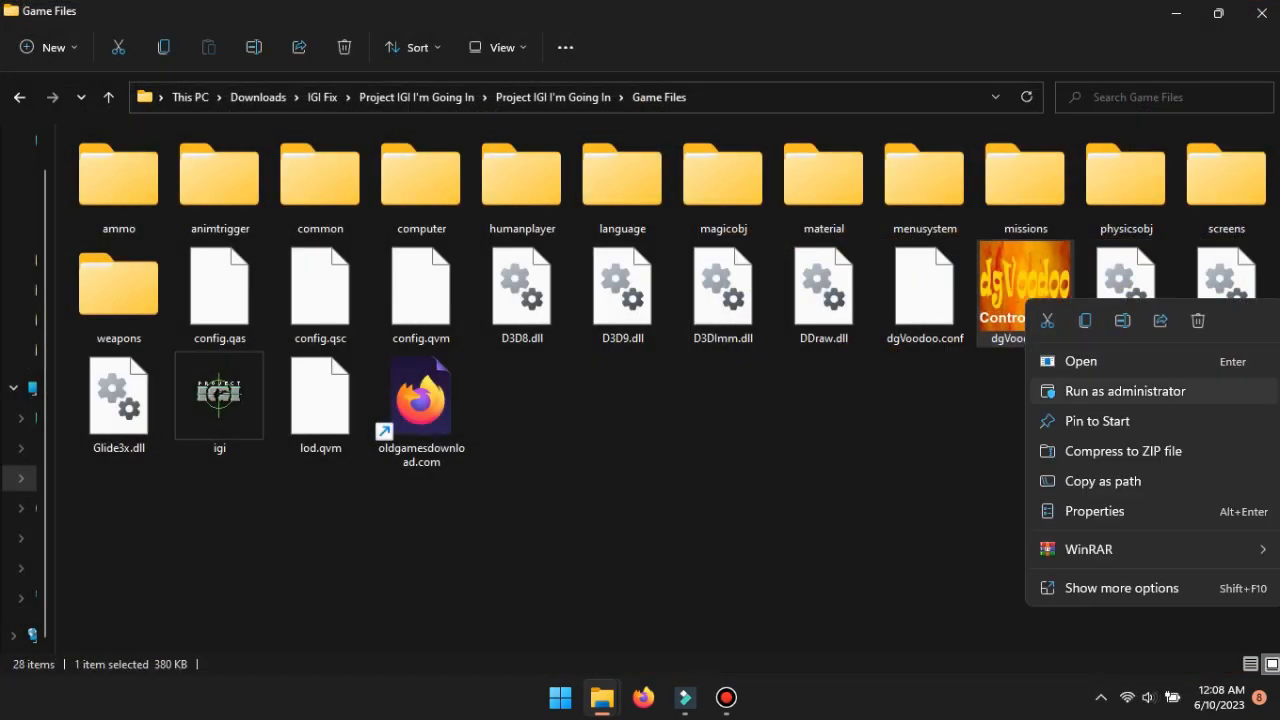
left_click(1124, 391)
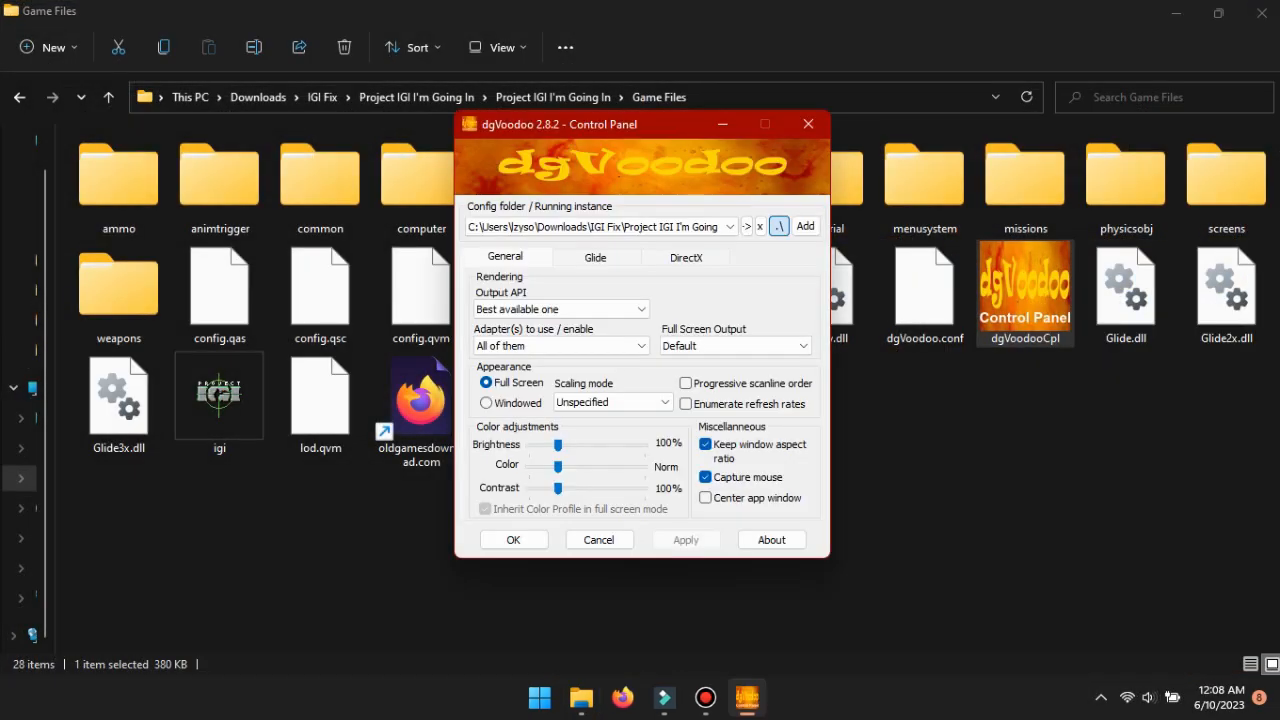
left_click(558, 308)
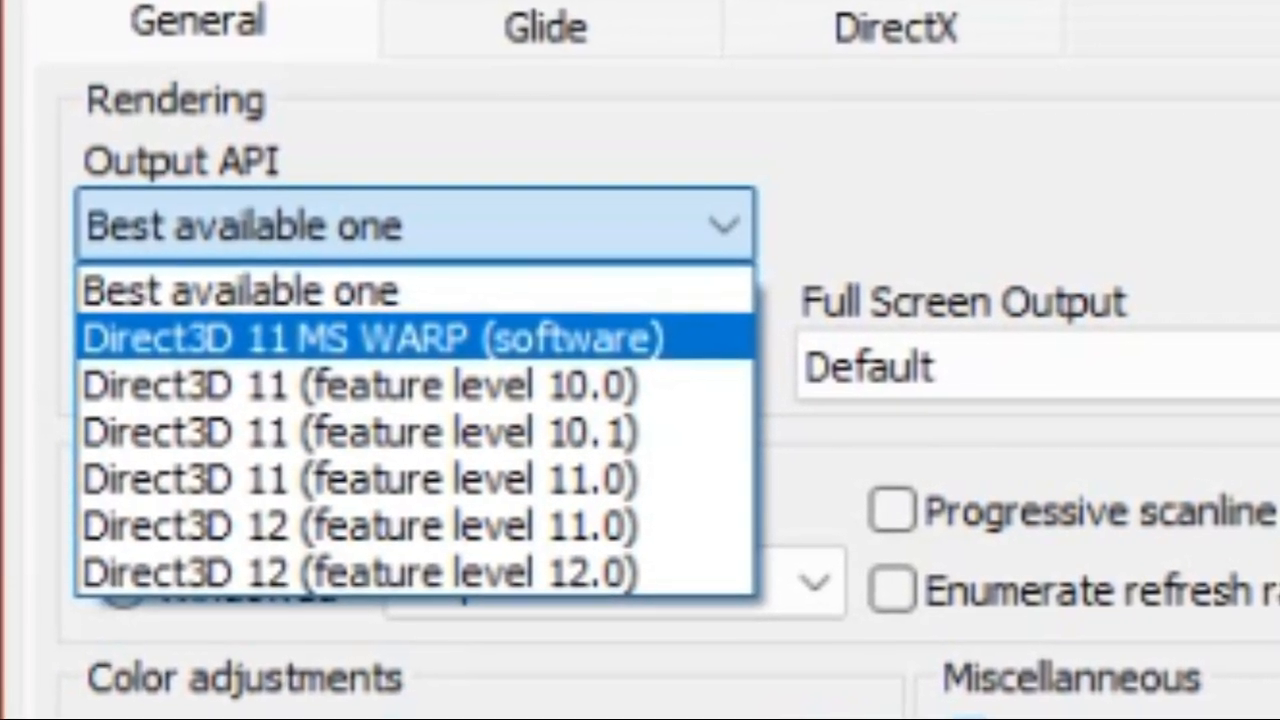
left_click(370, 338)
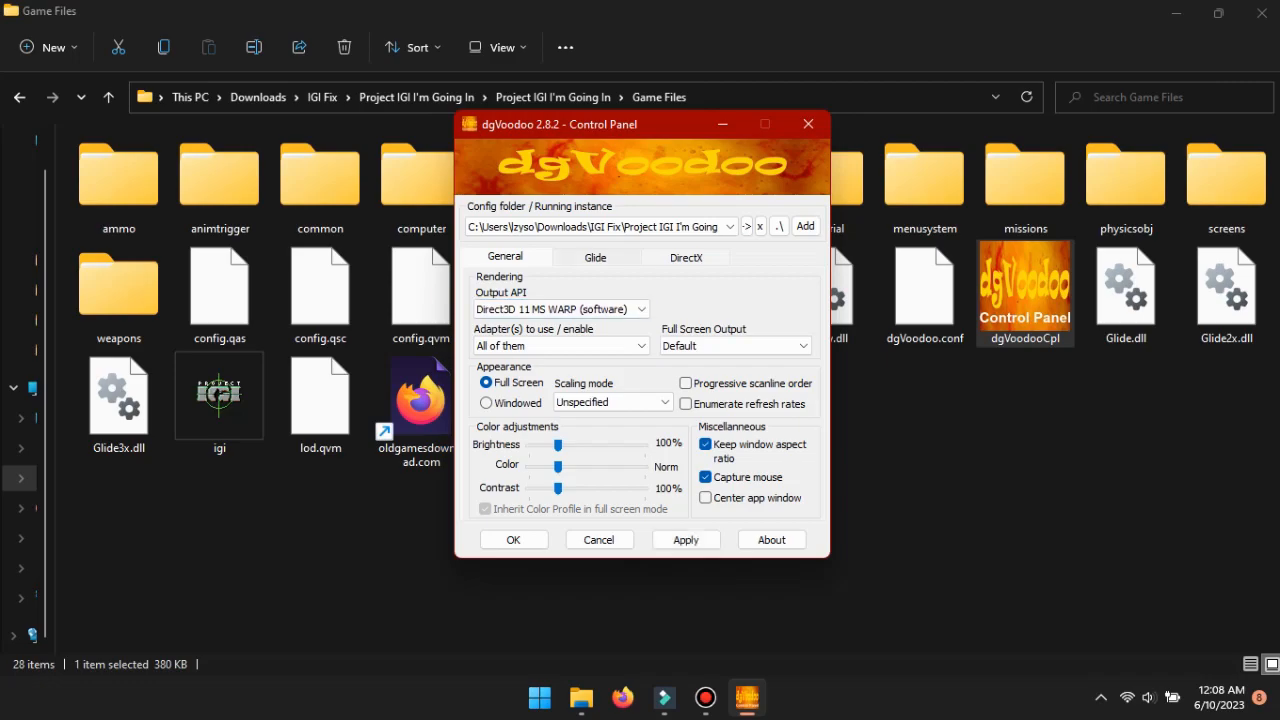
Step: Set DirectX VRAM to 2048 MB and apply the dgVoodoo settings
left_click(685, 257)
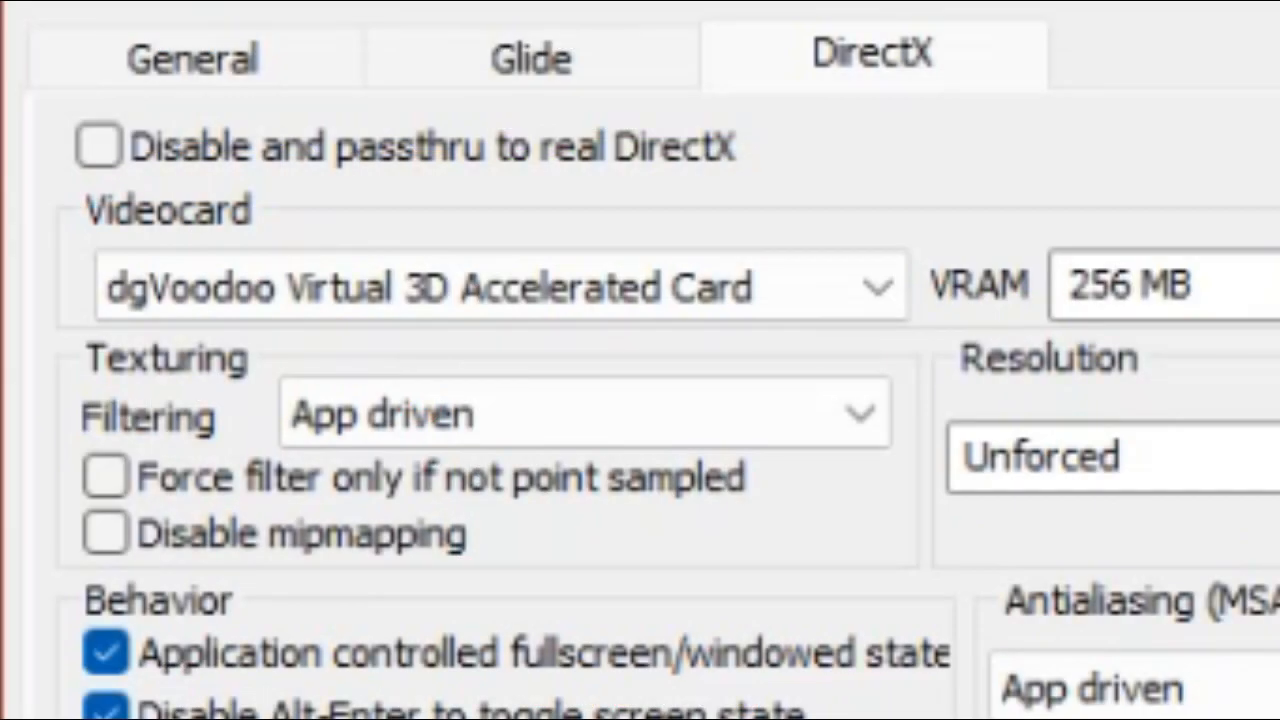
left_click(1160, 72)
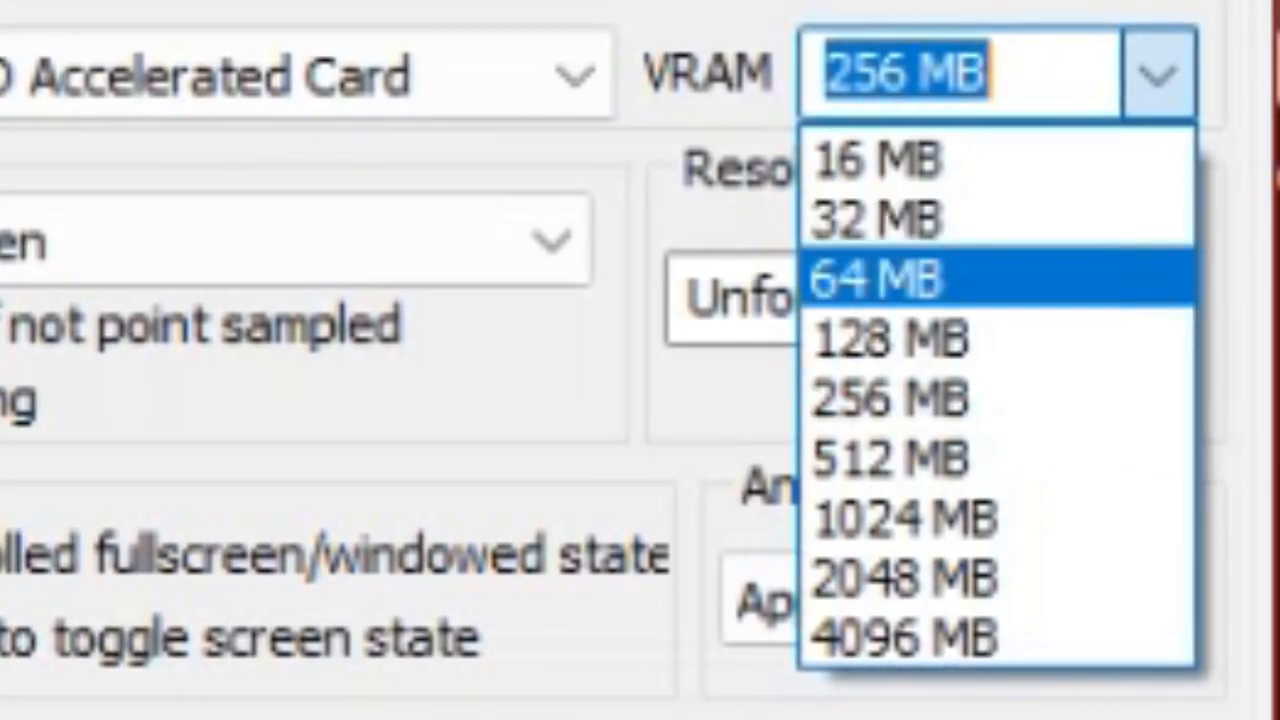
left_click(903, 578)
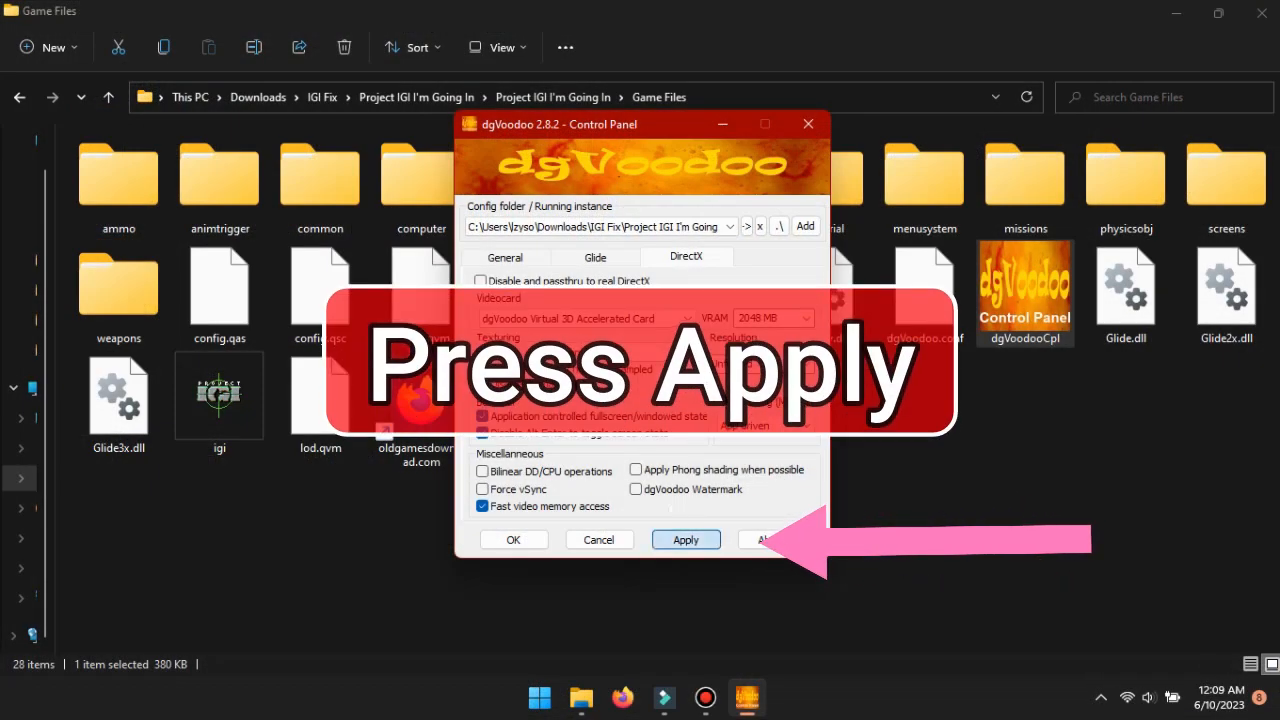
left_click(685, 539)
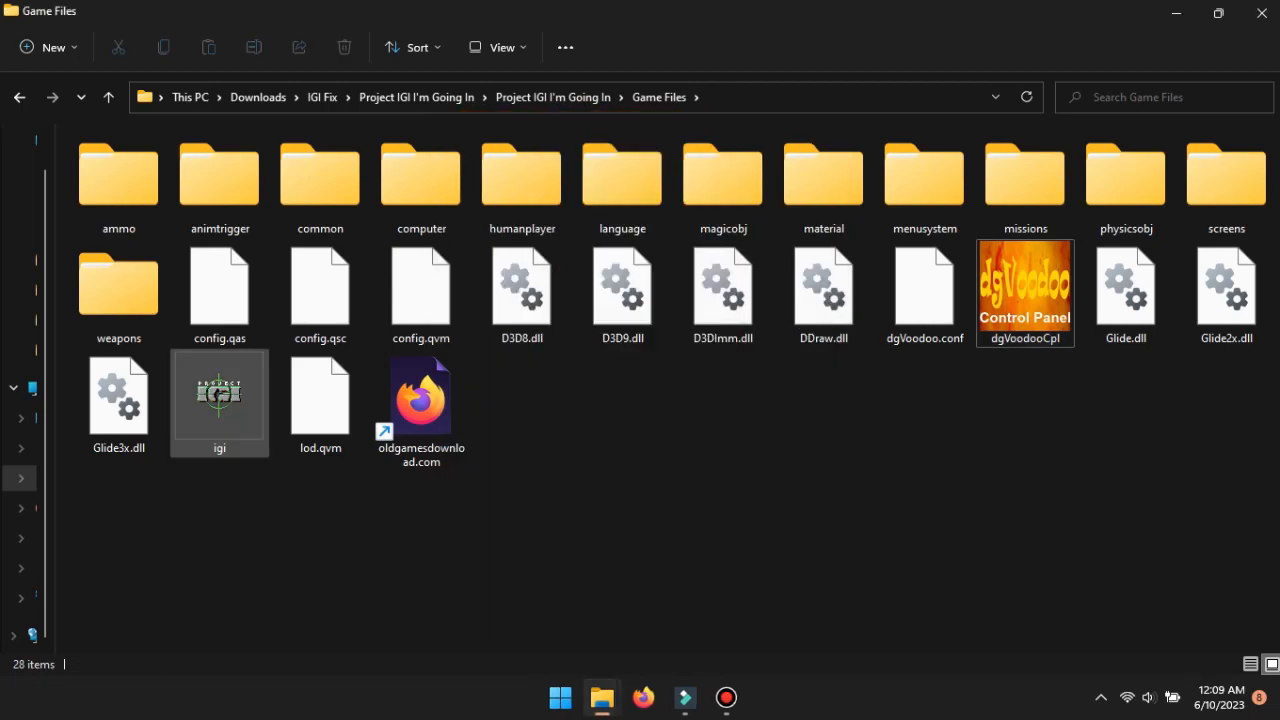
Step: Set igi.exe to Windows XP (Service Pack 2) compatibility mode in its Properties
right_click(218, 392)
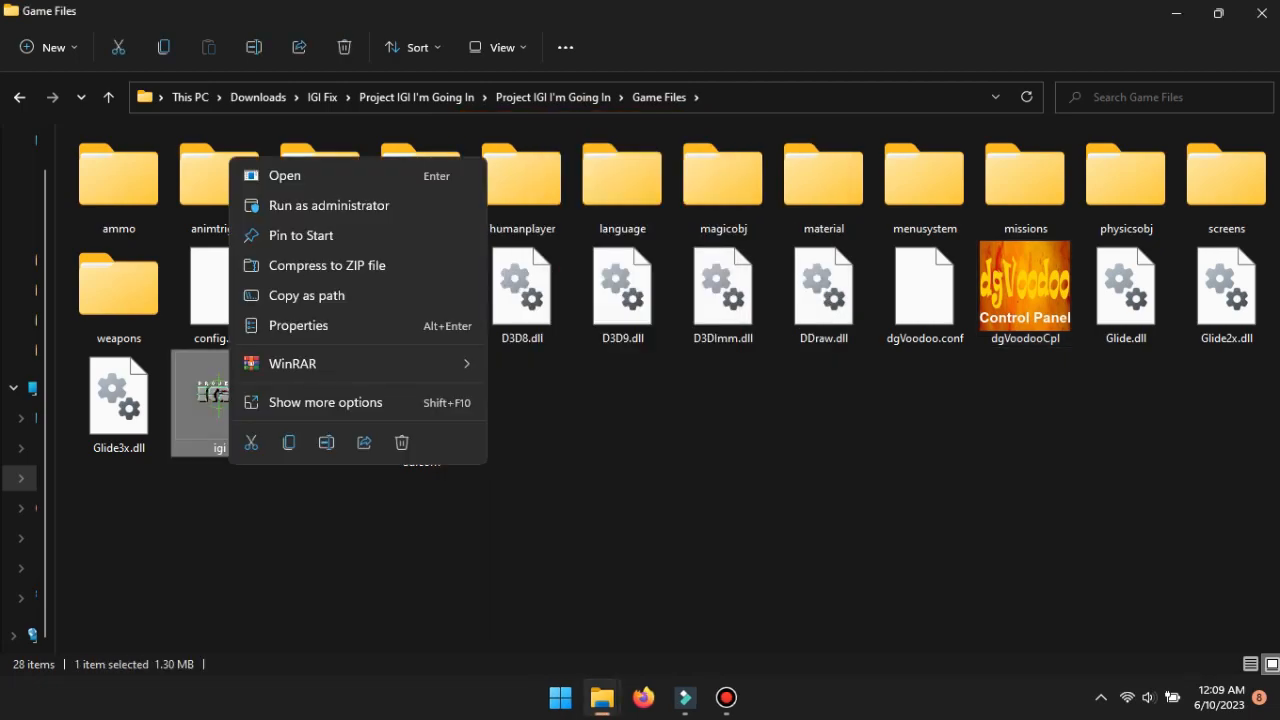
left_click(298, 325)
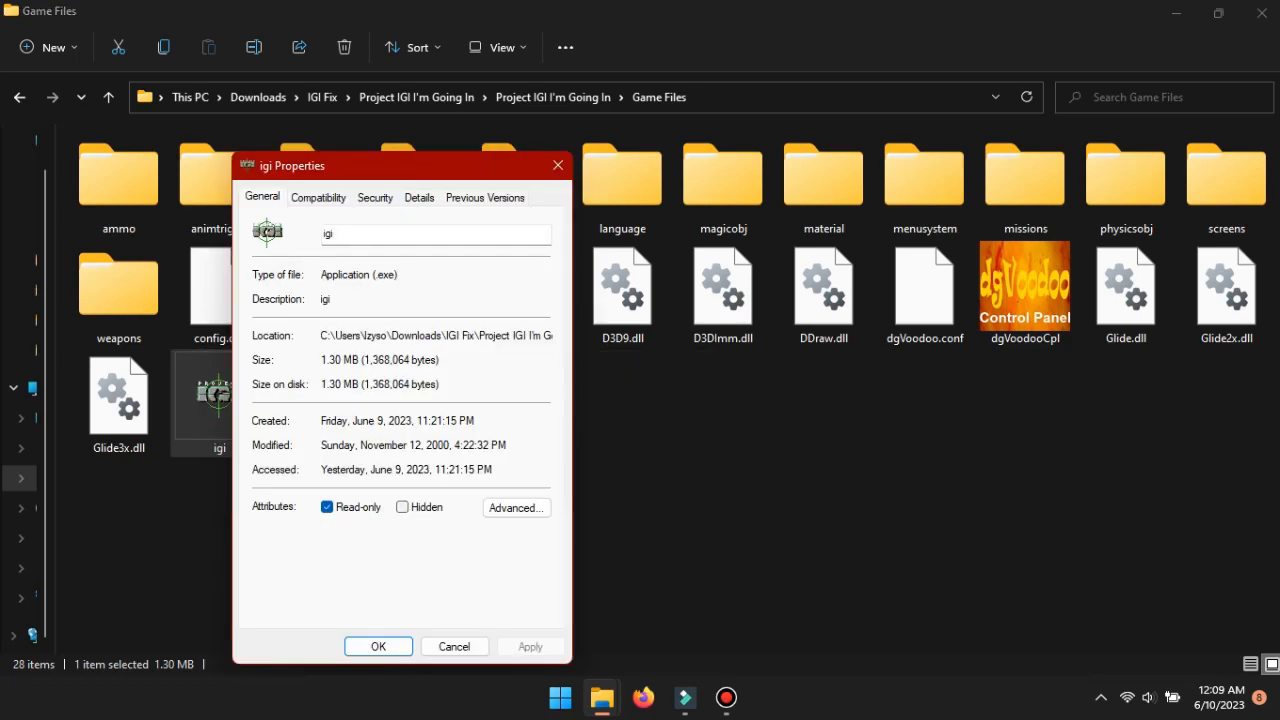
left_click(317, 197)
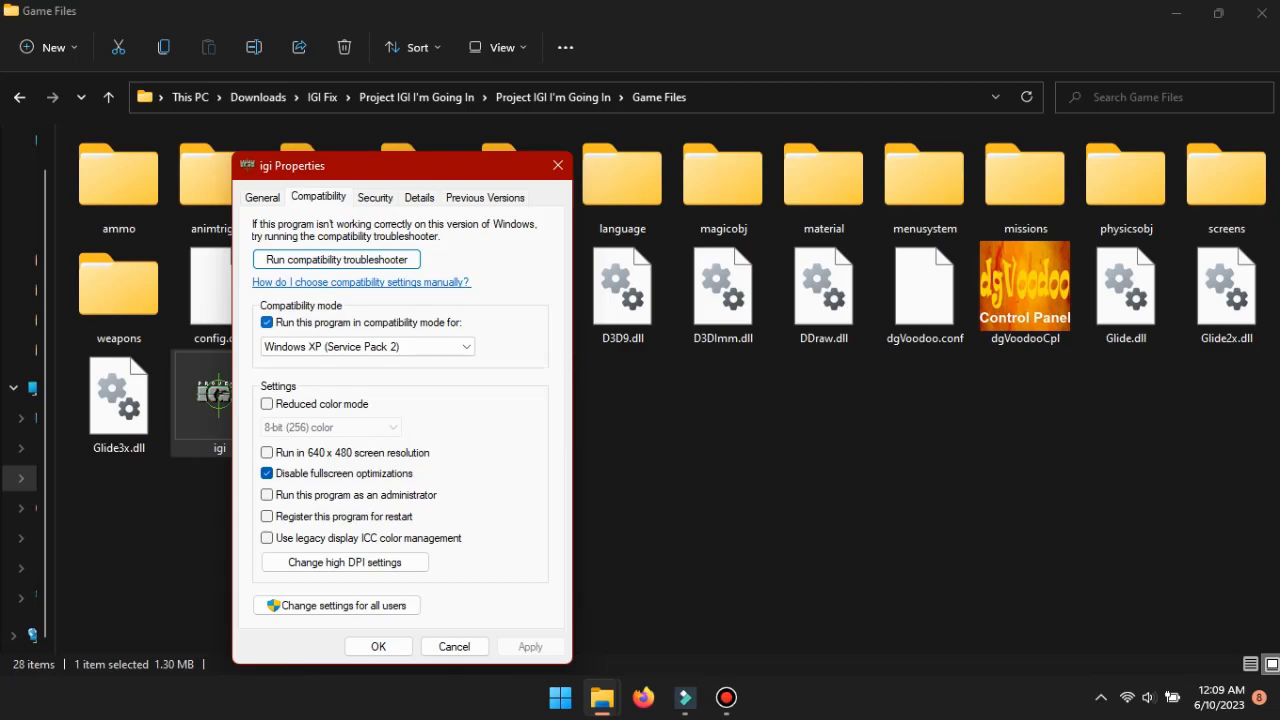